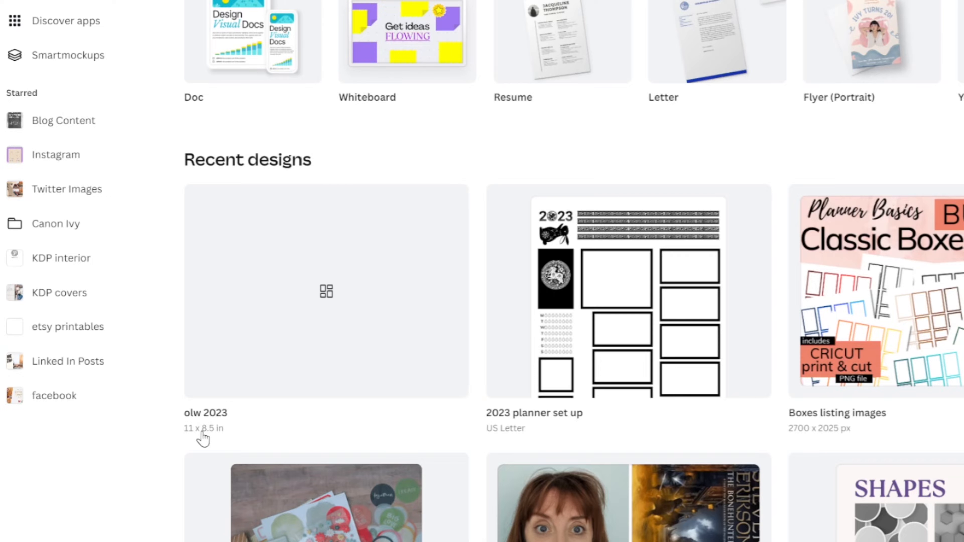
{"action": "mouse_move", "coordinate": [258, 363]}
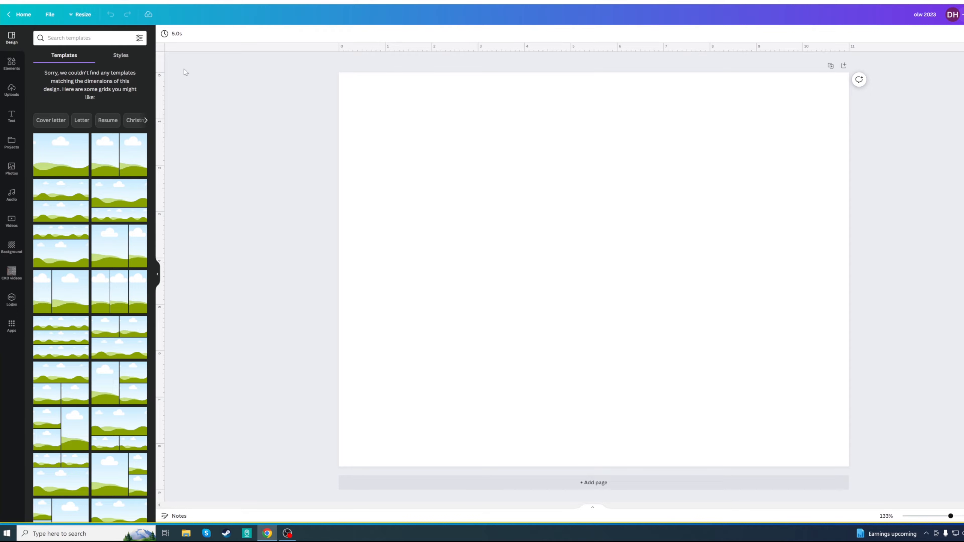
- Open the 'olw 2023' design from Recent designs into the editor
{"action": "left_click", "coordinate": [438, 101]}
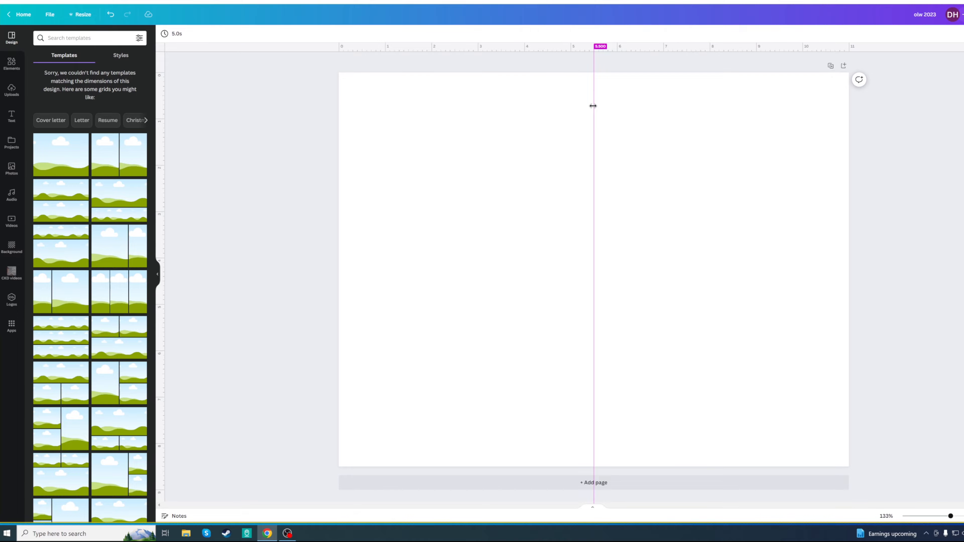
- Place a vertical guide at the 5.5 in page centre and show the uploaded images
{"action": "left_click_drag", "start_coordinate": [592, 106], "coordinate": [157, 125]}
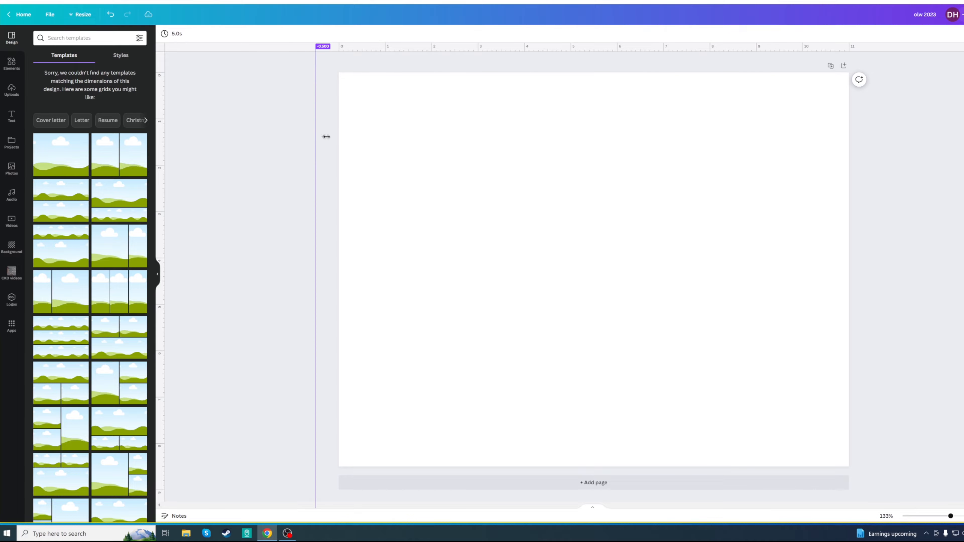
{"action": "left_click_drag", "start_coordinate": [323, 136], "coordinate": [602, 121]}
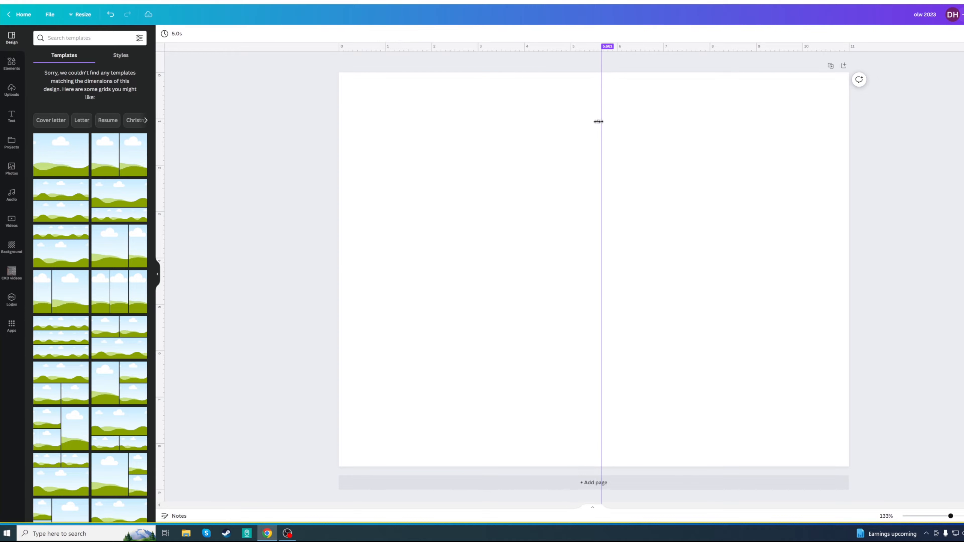
{"action": "left_click", "coordinate": [11, 91]}
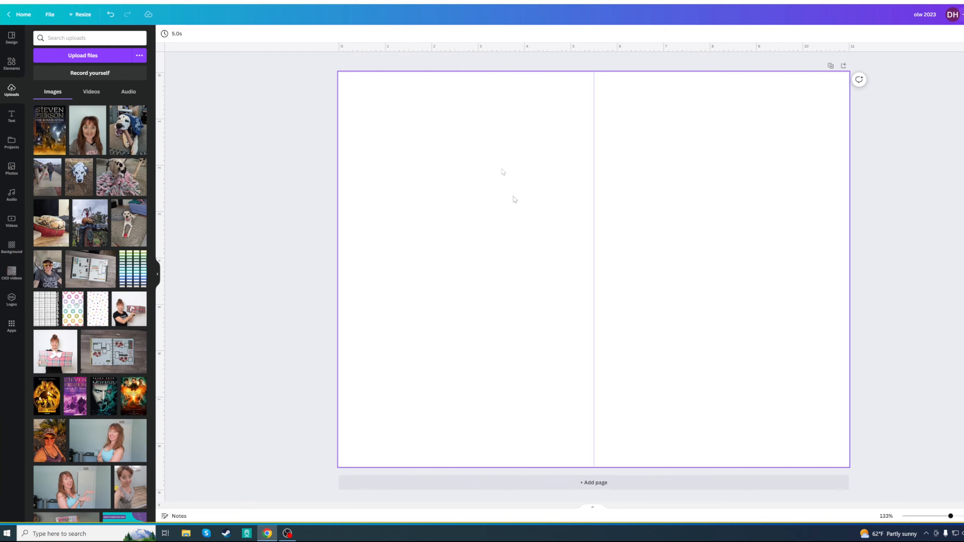
{"action": "mouse_move", "coordinate": [496, 186]}
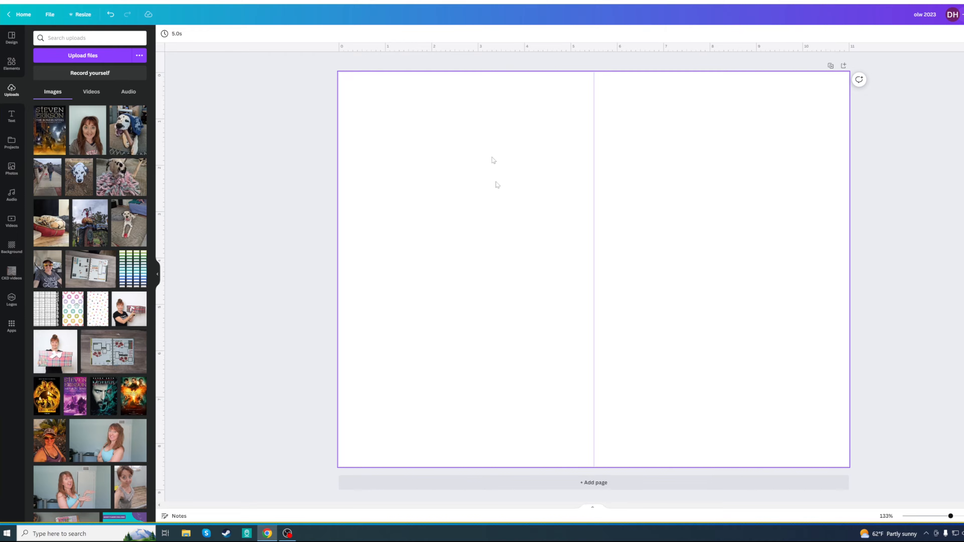
{"action": "mouse_move", "coordinate": [463, 277]}
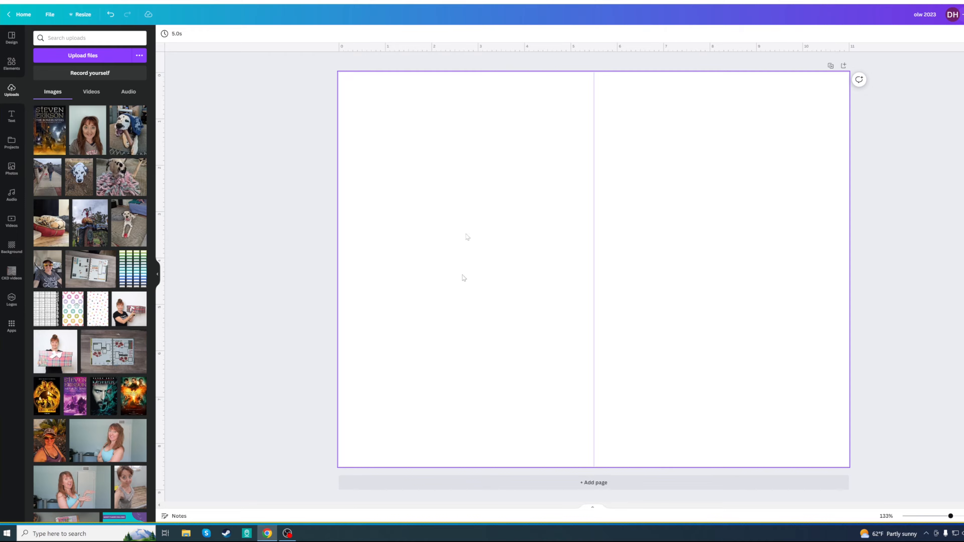
{"action": "mouse_move", "coordinate": [427, 238]}
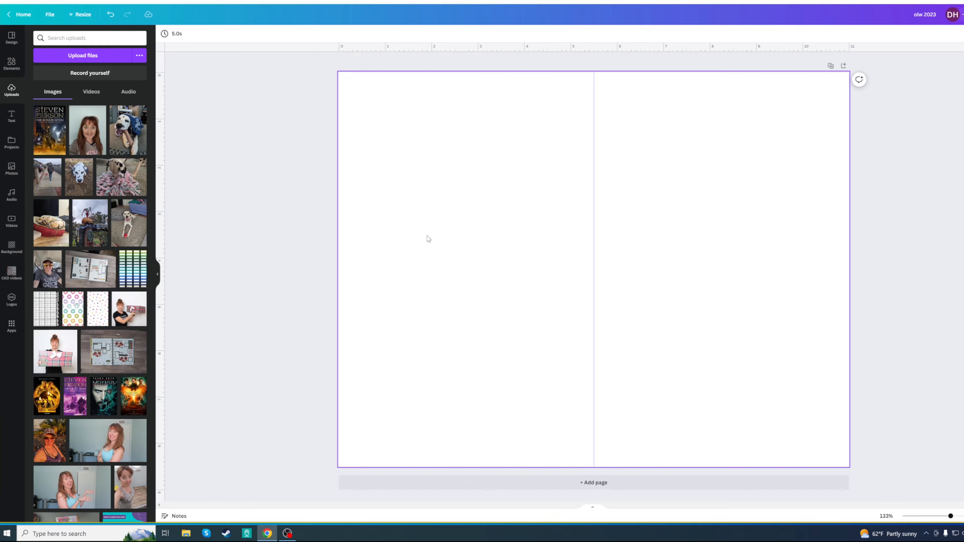
{"action": "mouse_move", "coordinate": [506, 152]}
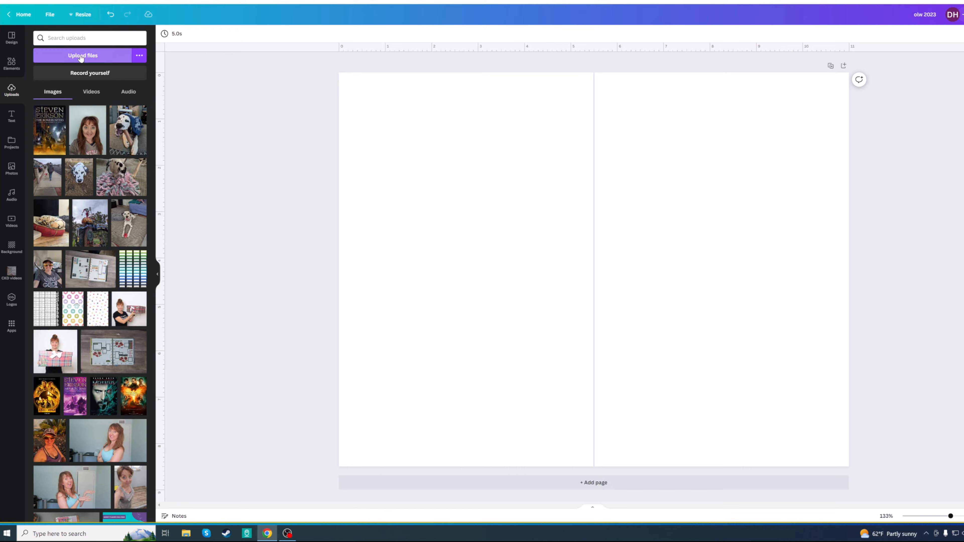
- Upload the journal card files from the 2023 OLW kit folder on Local Disk (C:)
{"action": "left_click", "coordinate": [81, 55]}
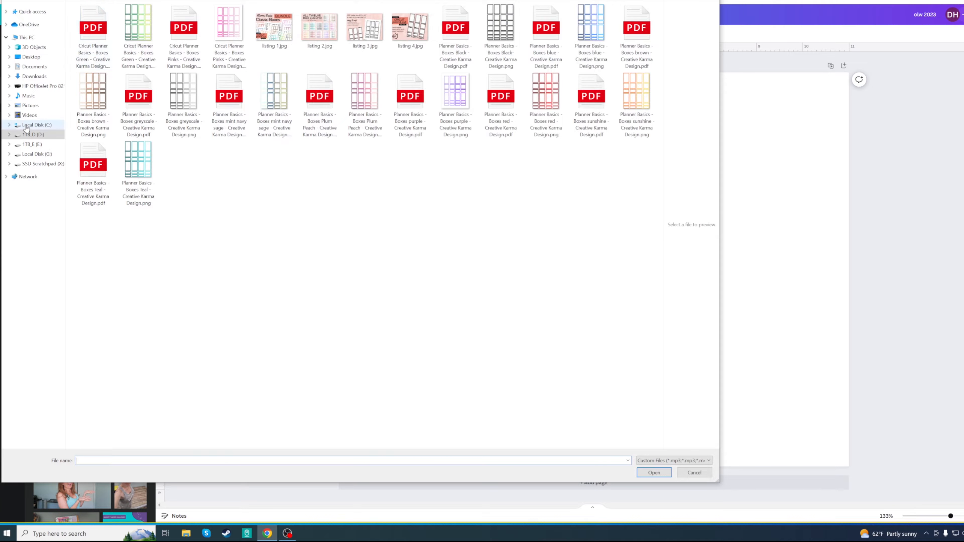
{"action": "left_click", "coordinate": [35, 125]}
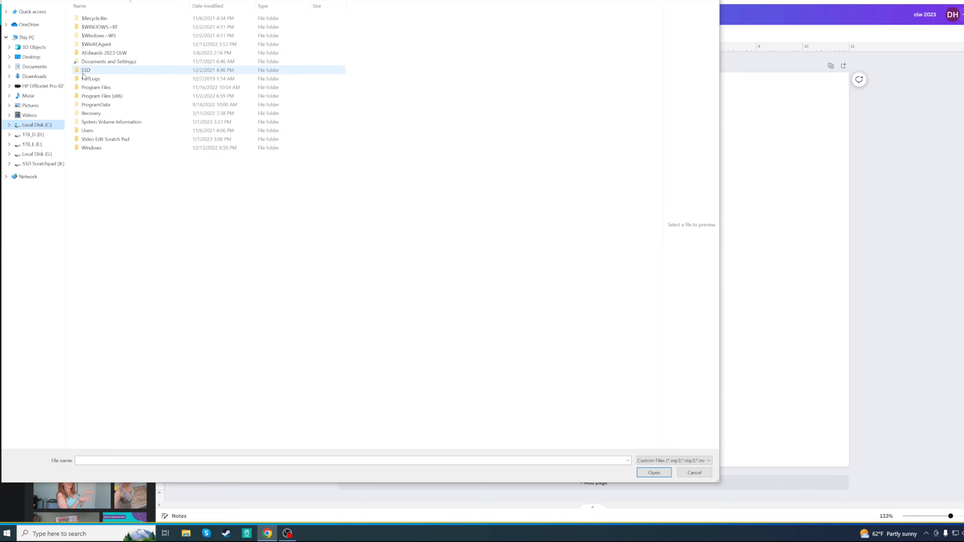
{"action": "mouse_move", "coordinate": [83, 75]}
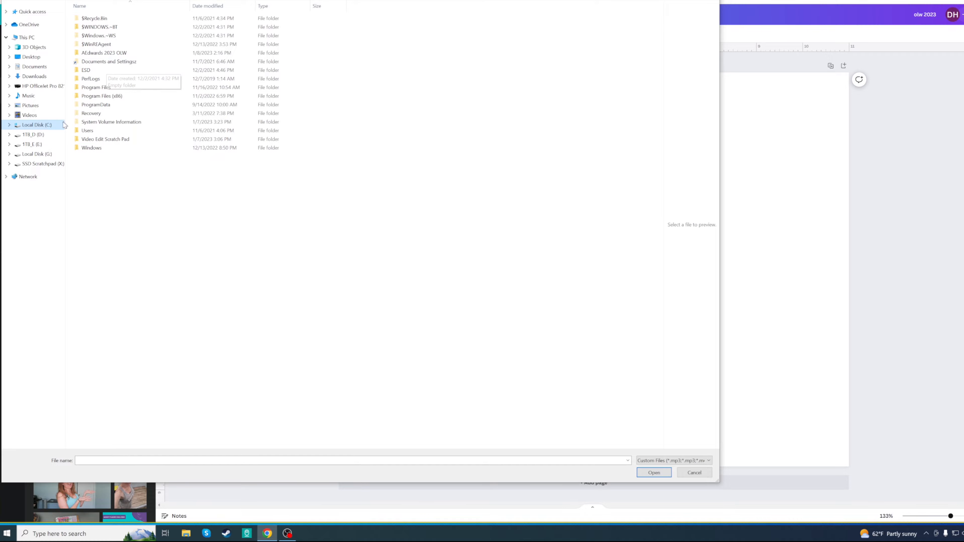
{"action": "left_click", "coordinate": [112, 121]}
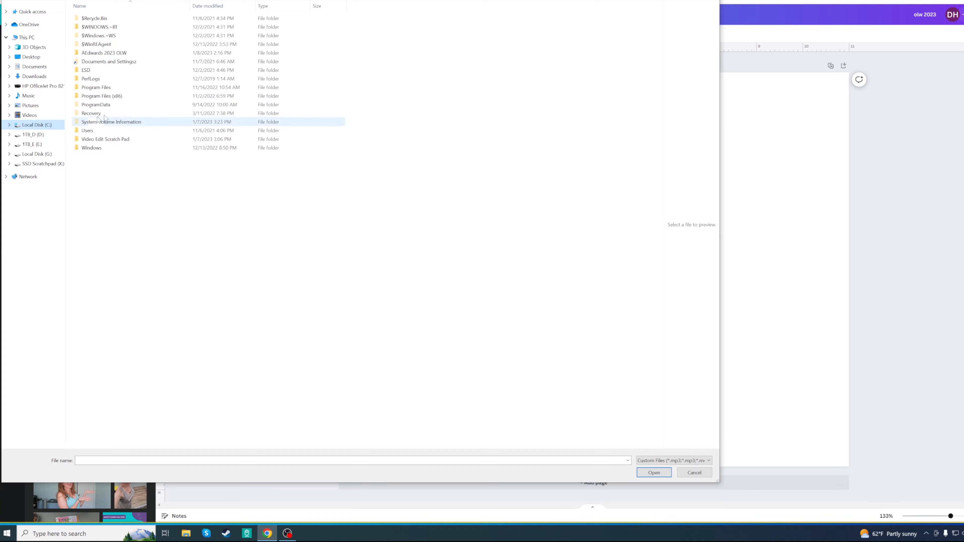
{"action": "double_click", "coordinate": [105, 52]}
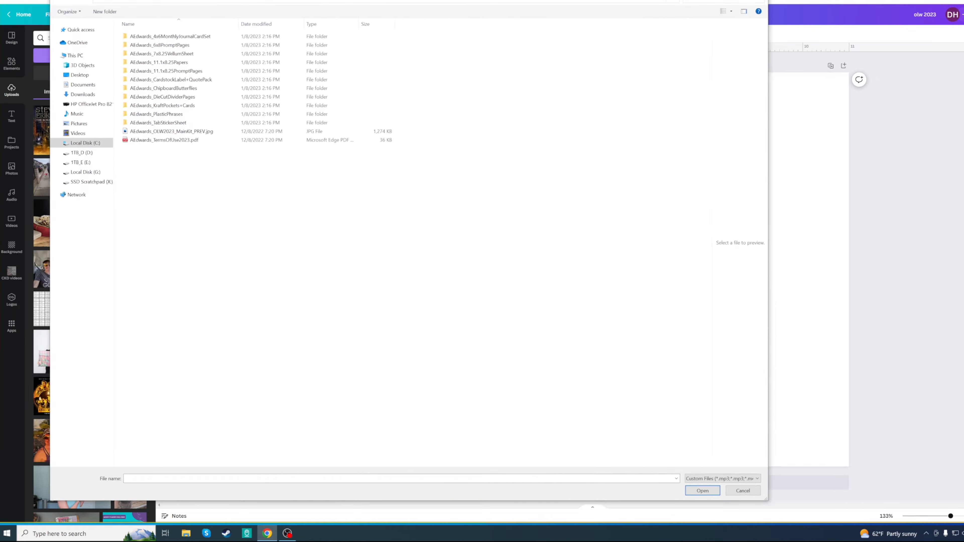
{"action": "left_click", "coordinate": [742, 491]}
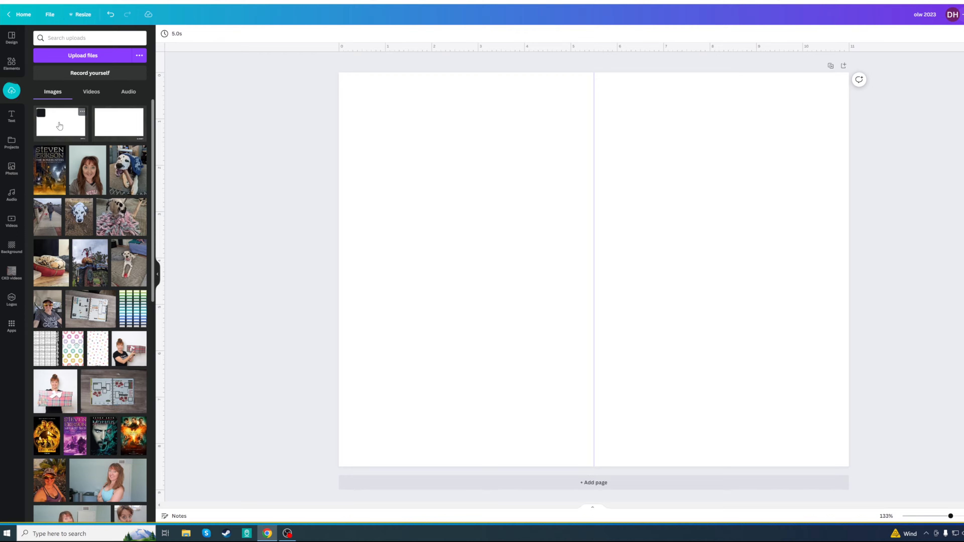
- Add the dark APRIL card and shrink it into the top-left of the left page
{"action": "left_click", "coordinate": [60, 121]}
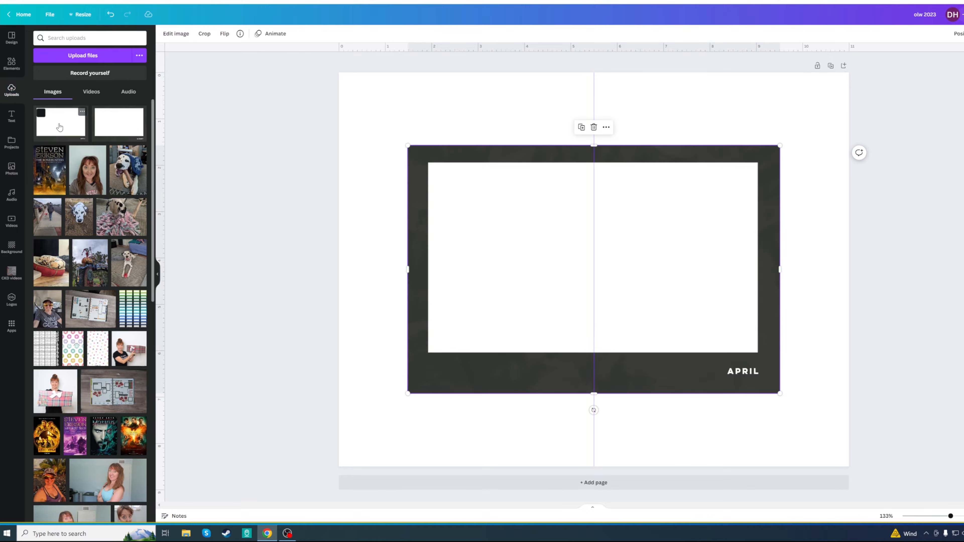
{"action": "left_click_drag", "start_coordinate": [779, 394], "coordinate": [578, 233]}
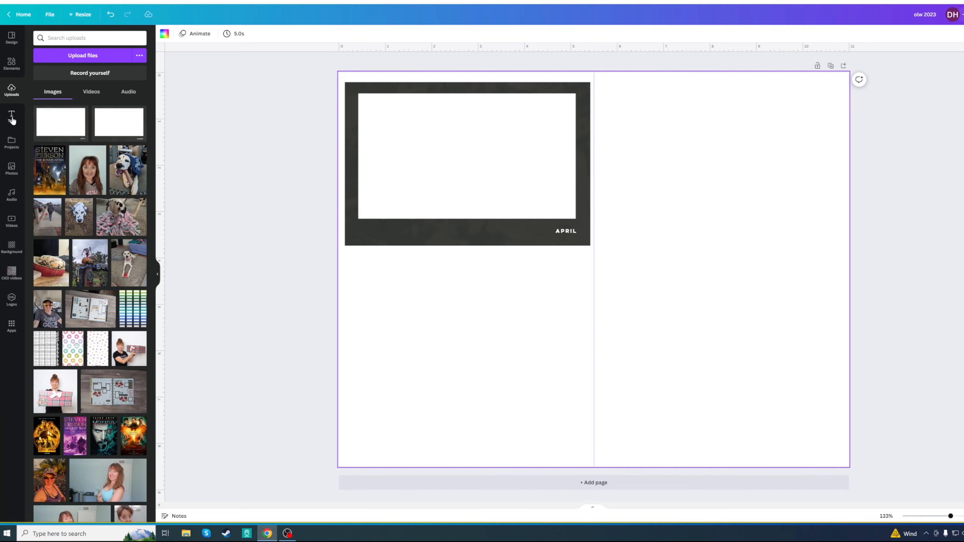
- Add the Happy Birthday font combination, then remove the text and card from the page
{"action": "left_click", "coordinate": [11, 116]}
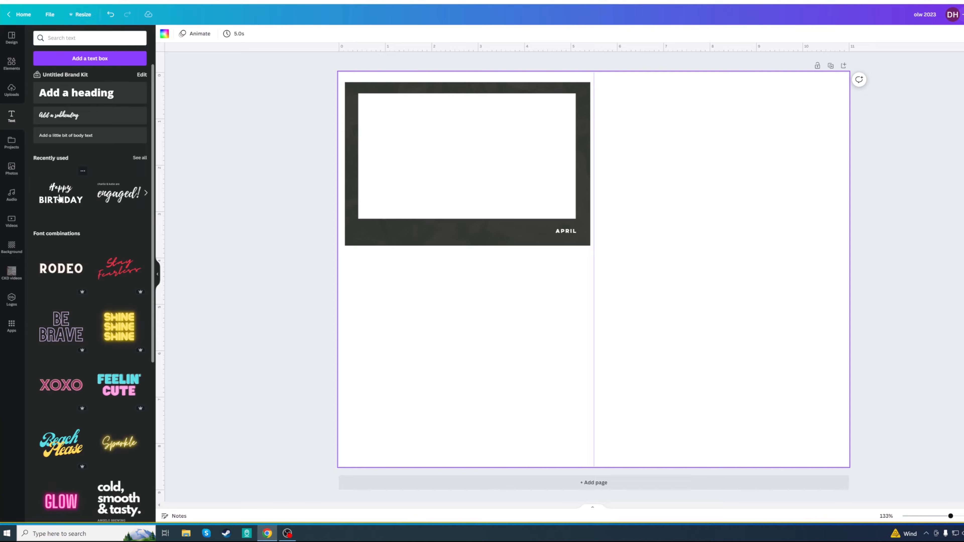
{"action": "left_click", "coordinate": [60, 193]}
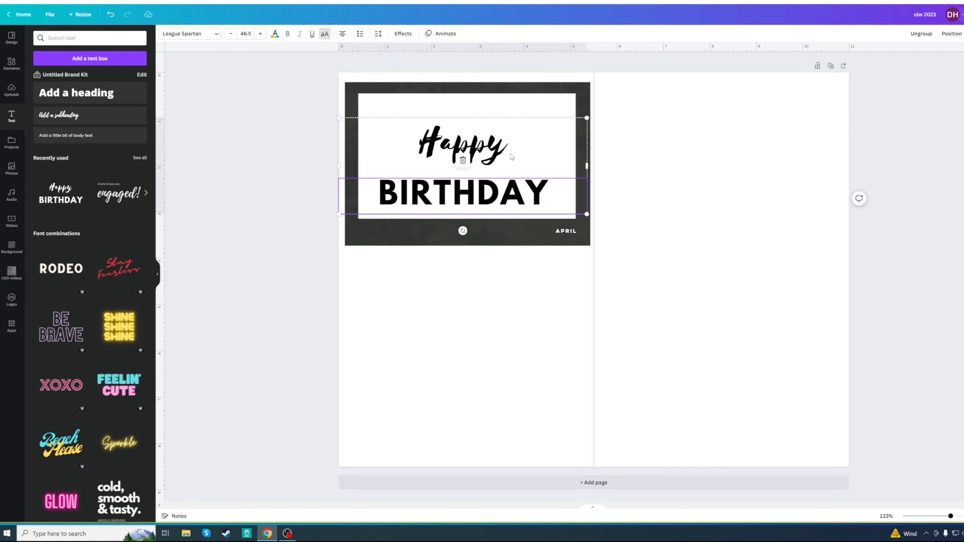
{"action": "left_click", "coordinate": [479, 326]}
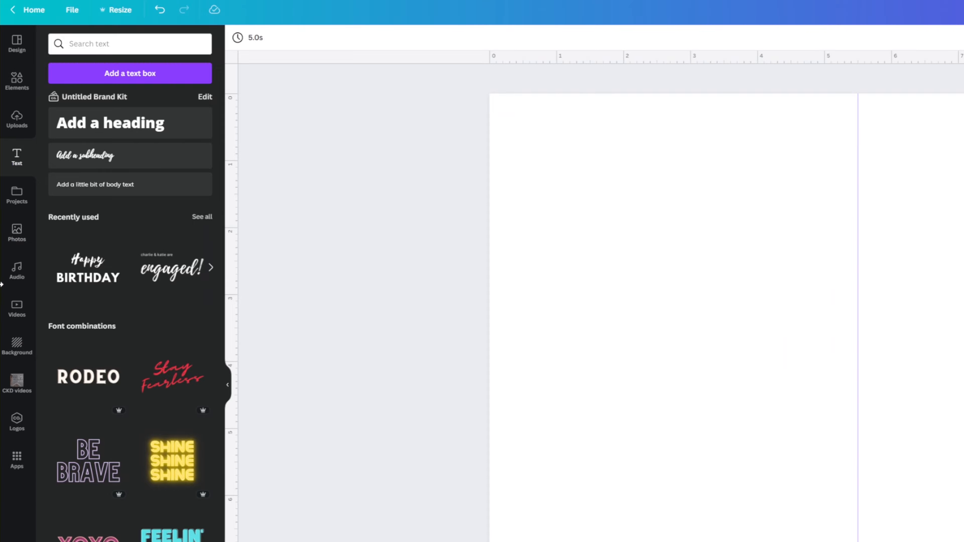
{"action": "mouse_move", "coordinate": [16, 197]}
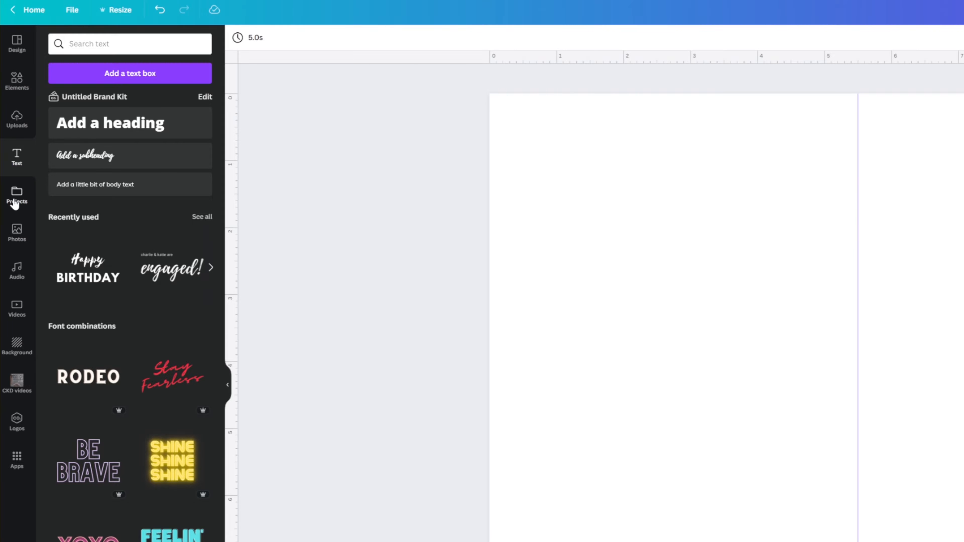
- Show the Projects panel with recent designs and folders
{"action": "left_click", "coordinate": [16, 196]}
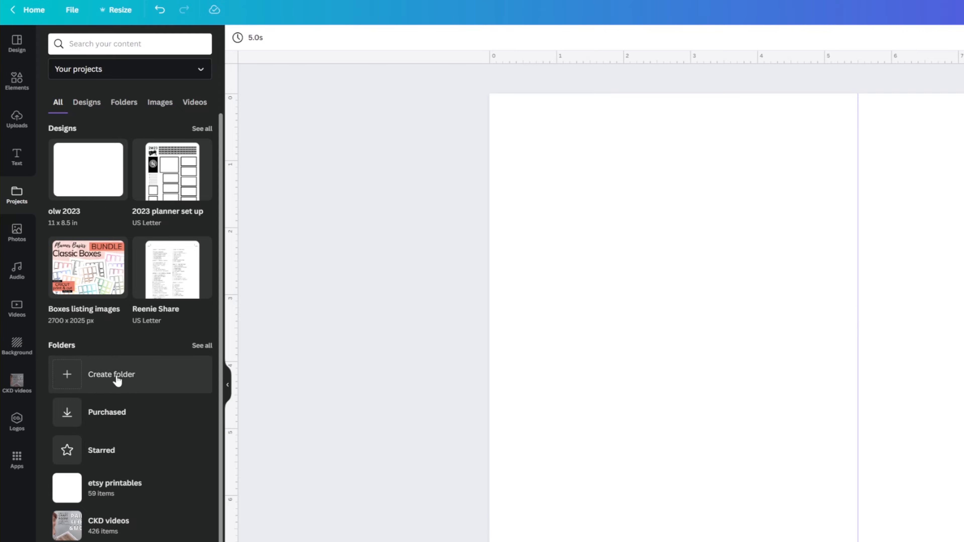
{"action": "mouse_move", "coordinate": [111, 381]}
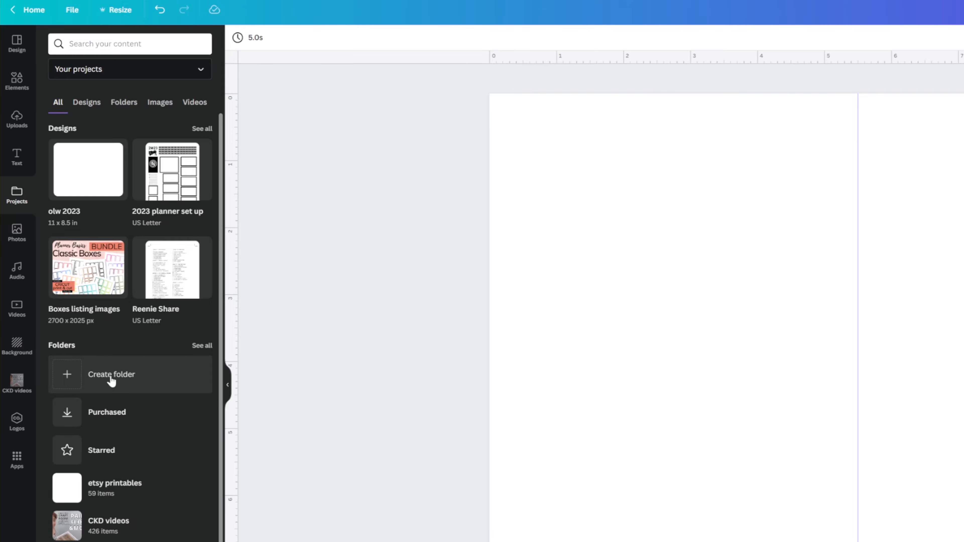
{"action": "mouse_move", "coordinate": [121, 379]}
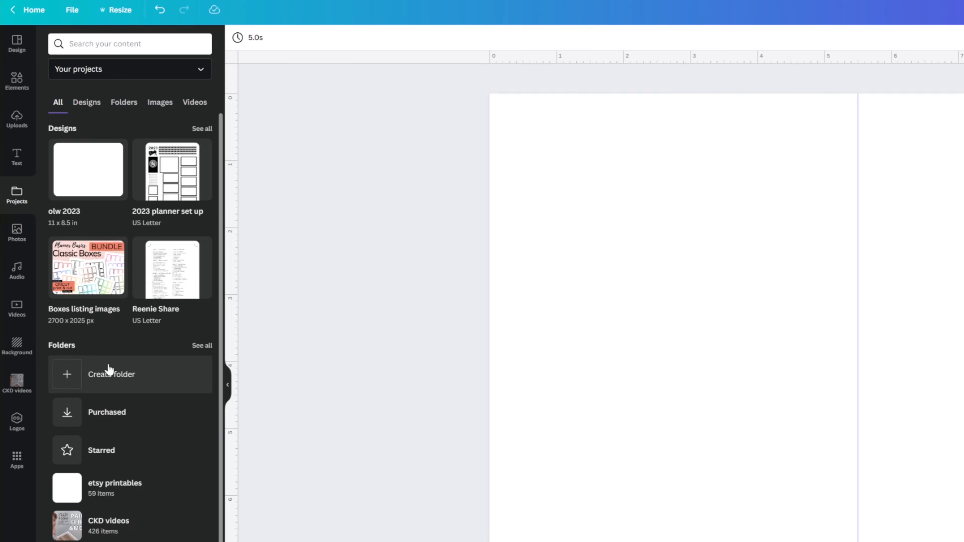
{"action": "mouse_move", "coordinate": [154, 359]}
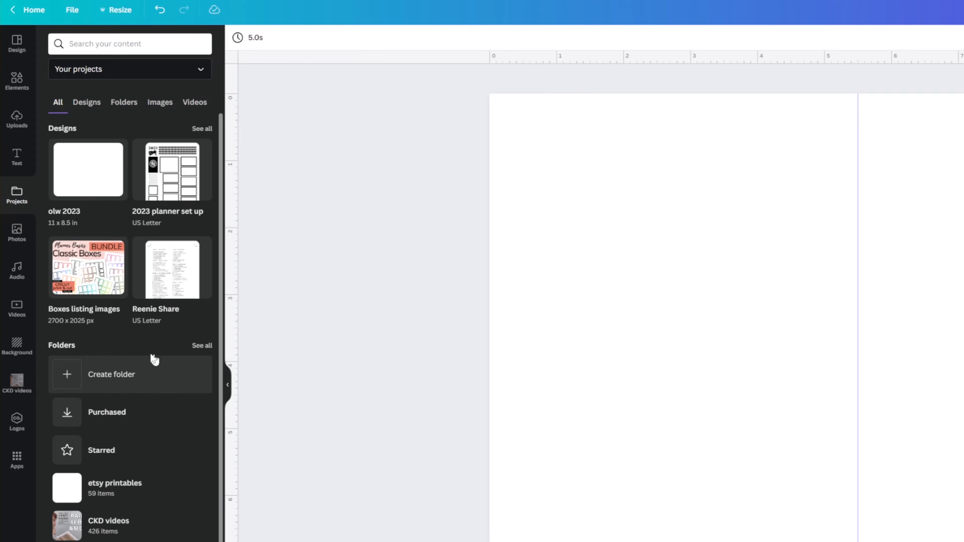
- Create a new project folder named 'OLW 2023'
{"action": "left_click", "coordinate": [129, 375]}
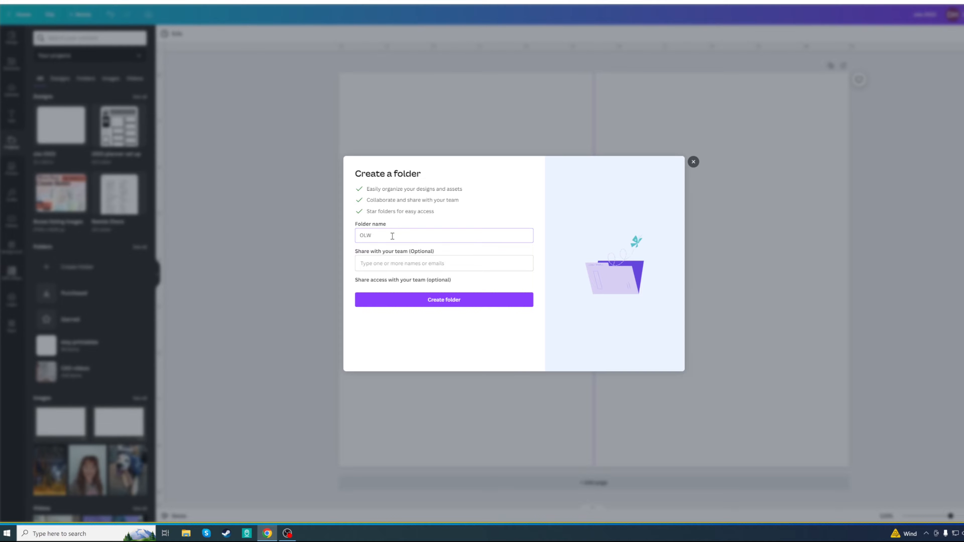
{"action": "type", "text": "2023"}
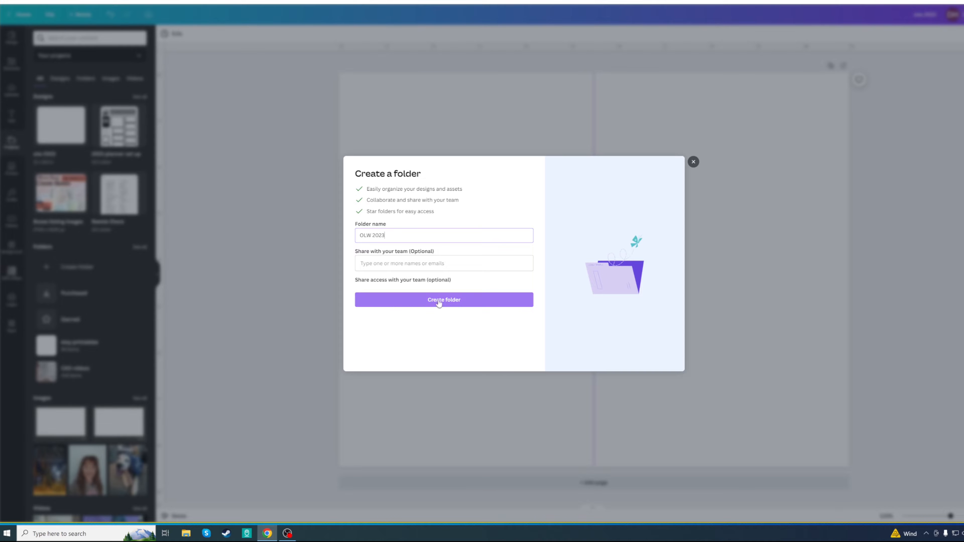
{"action": "left_click", "coordinate": [444, 299]}
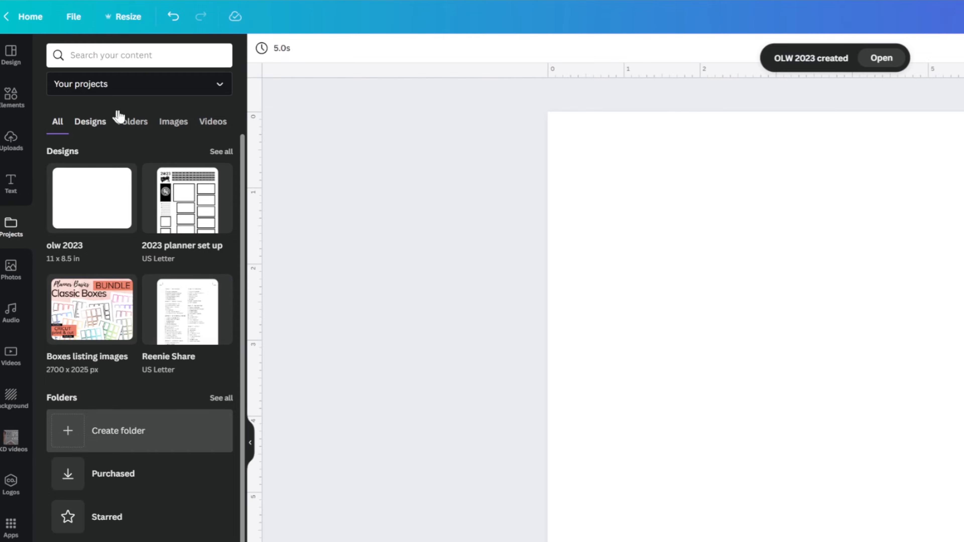
- List only the folders and scroll down to the new empty OLW 2023 folder
{"action": "left_click", "coordinate": [132, 121]}
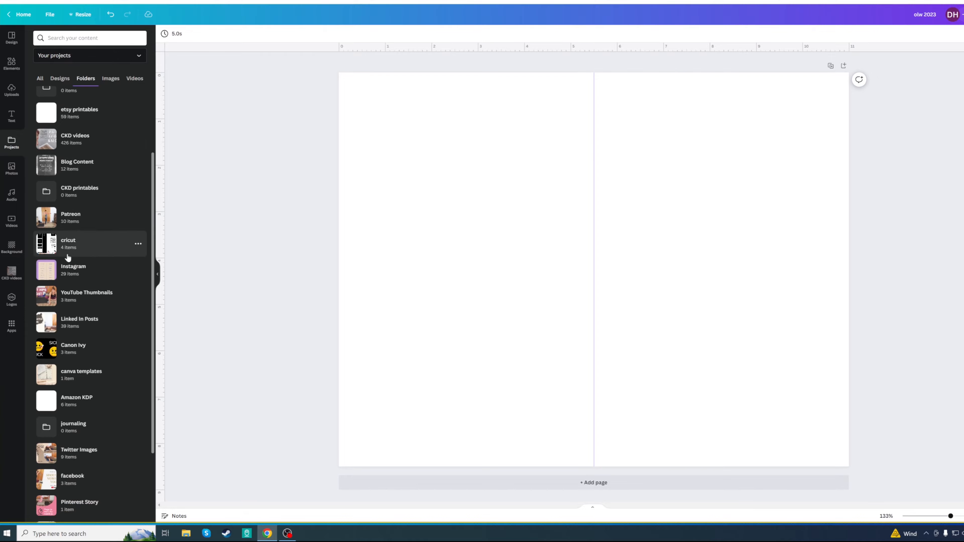
{"action": "scroll", "scroll_direction": "down", "scroll_amount": 3}
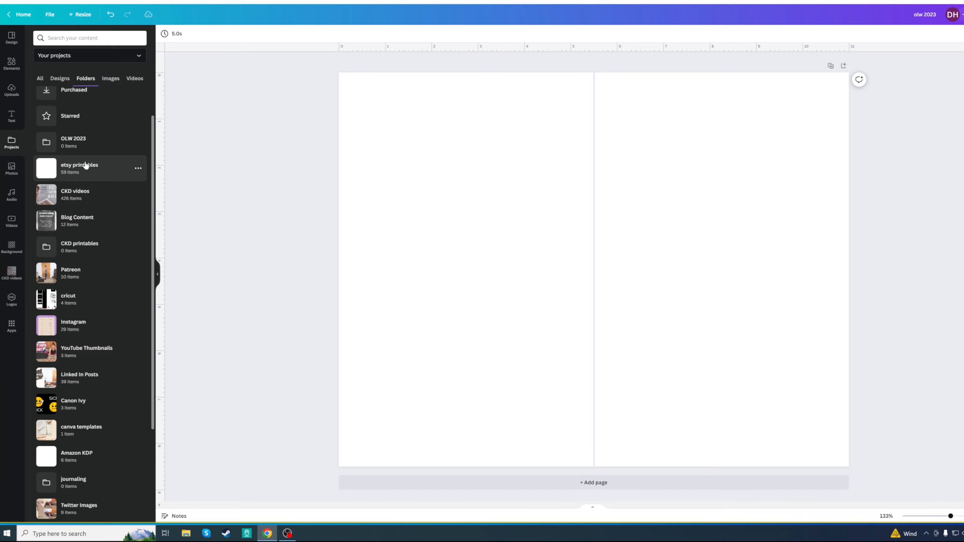
{"action": "mouse_move", "coordinate": [85, 220]}
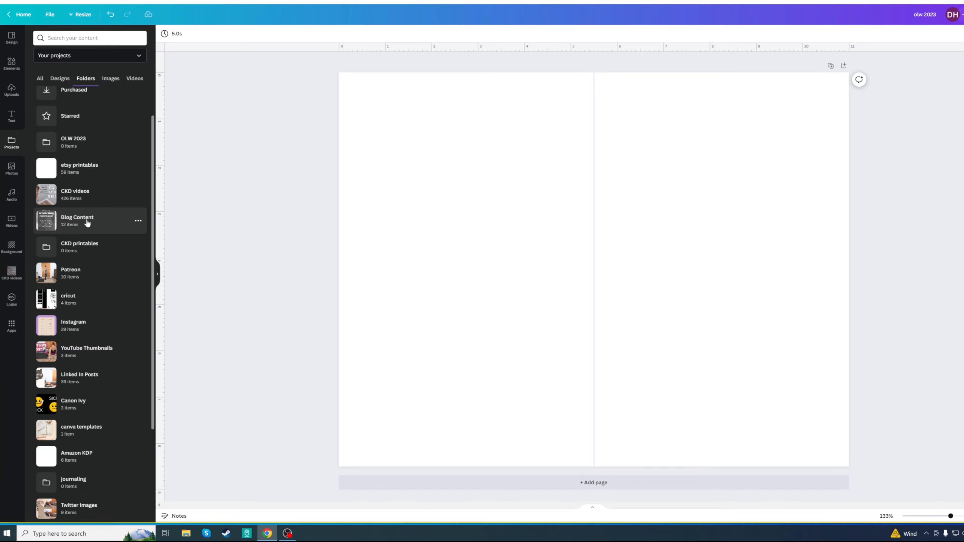
{"action": "scroll", "scroll_direction": "down", "scroll_amount": 3}
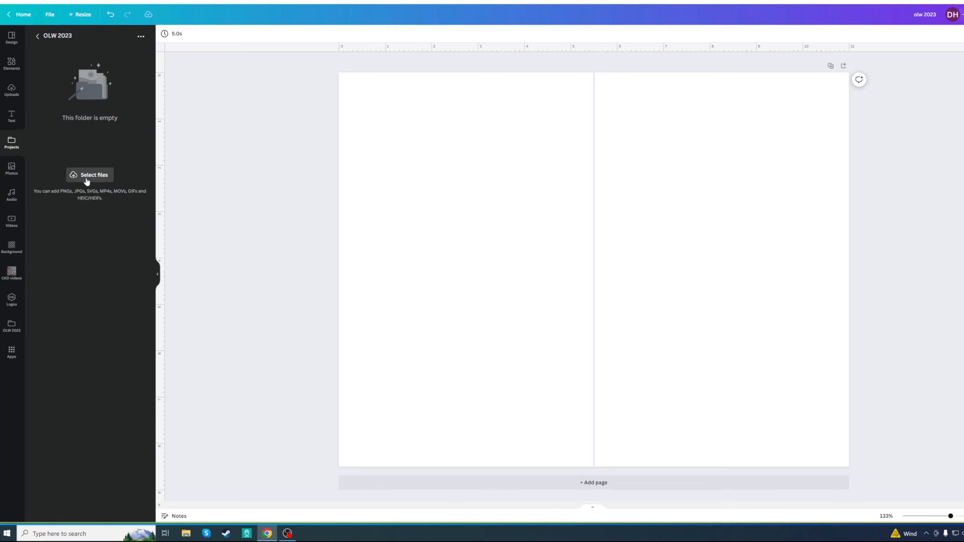
- Upload all the journal card PNGs, then the patterned paper PNGs, into the OLW 2023 folder
{"action": "left_click", "coordinate": [90, 175]}
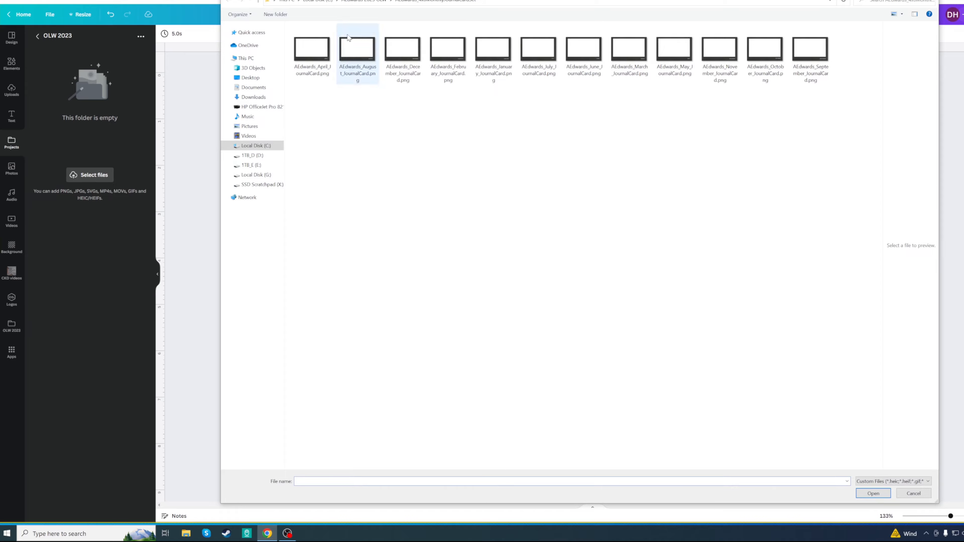
{"action": "key", "text": "ctrl+a"}
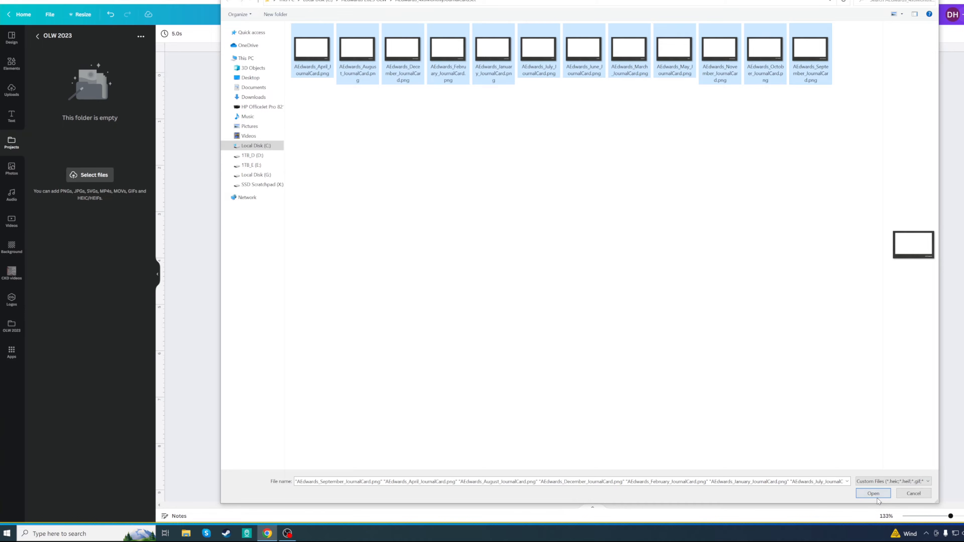
{"action": "left_click", "coordinate": [872, 494]}
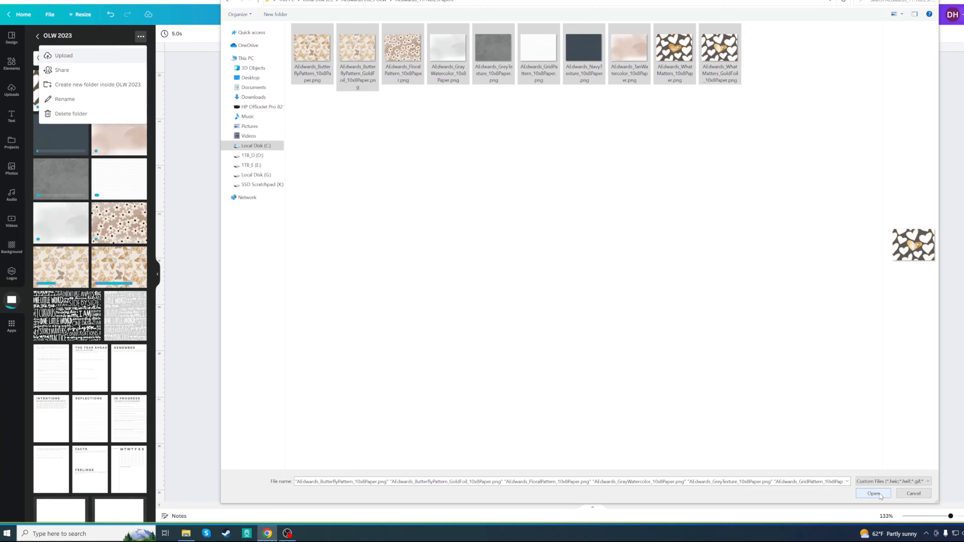
{"action": "left_click", "coordinate": [873, 494]}
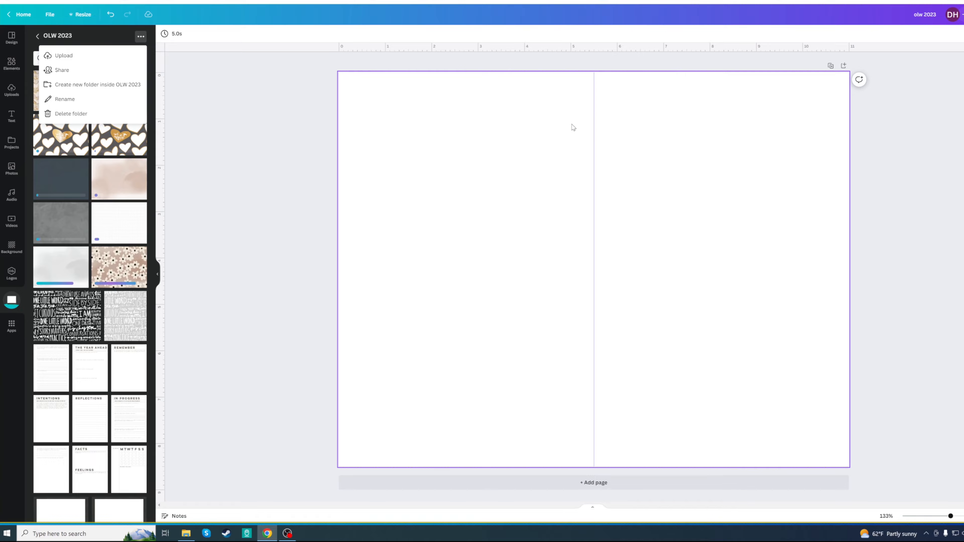
- Scroll the OLW 2023 folder panel to reach the Intentions journal card
{"action": "scroll", "scroll_direction": "down", "scroll_amount": 3}
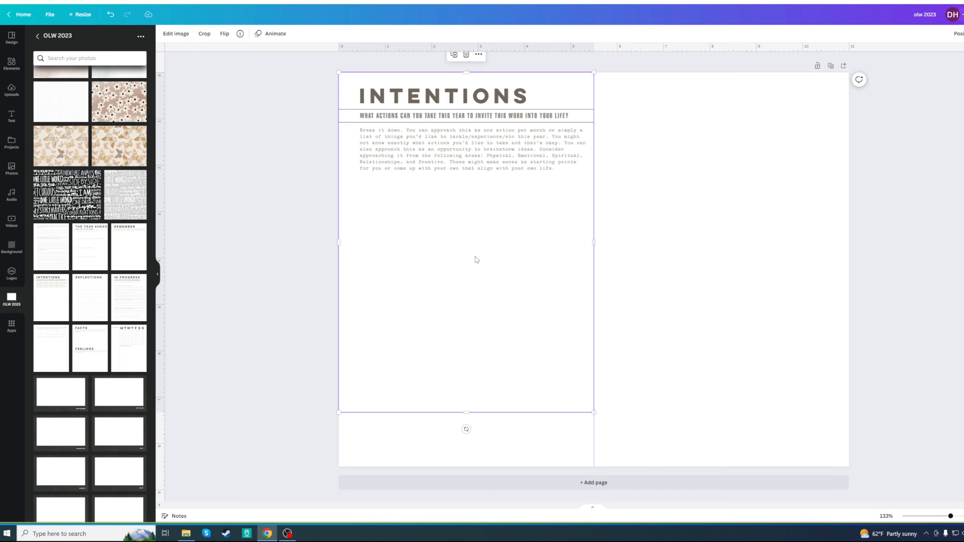
{"action": "mouse_move", "coordinate": [597, 417]}
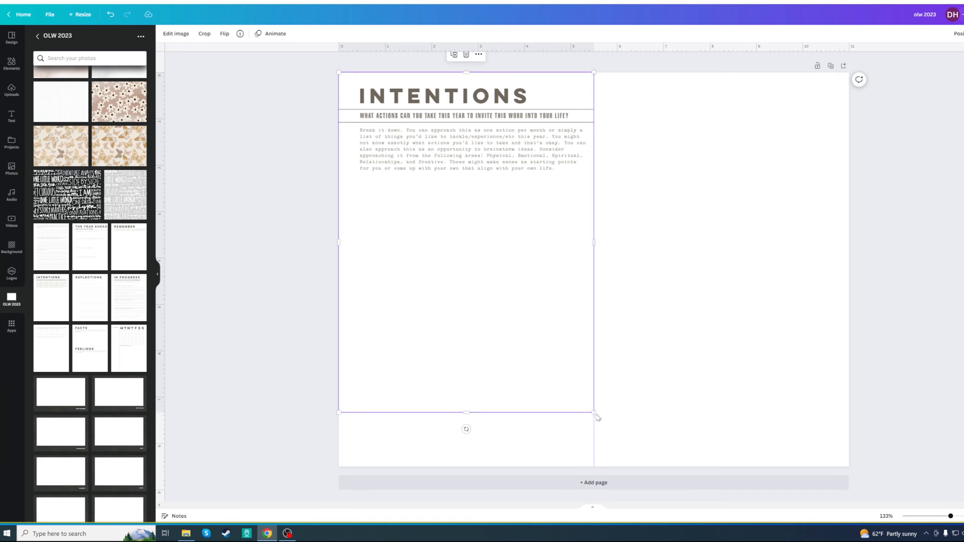
{"action": "left_click_drag", "start_coordinate": [593, 413], "coordinate": [614, 441]}
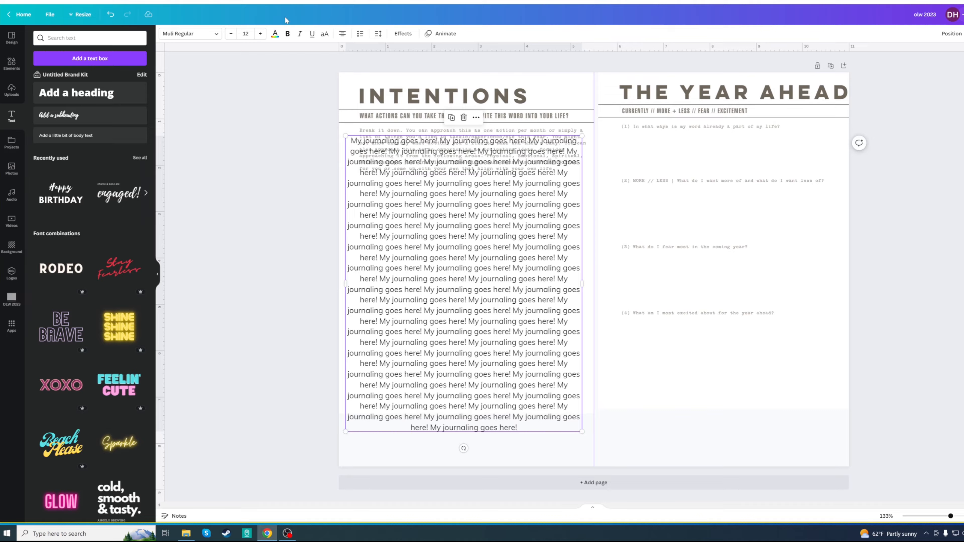
- Restyle the journaling text in a heavier font, settling on Muli Bold
{"action": "left_click", "coordinate": [187, 33]}
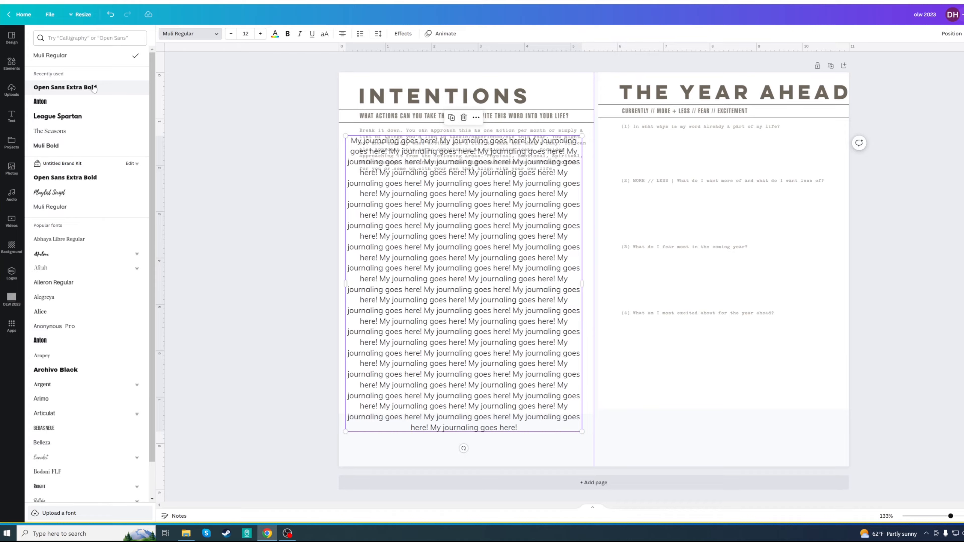
{"action": "left_click", "coordinate": [41, 101]}
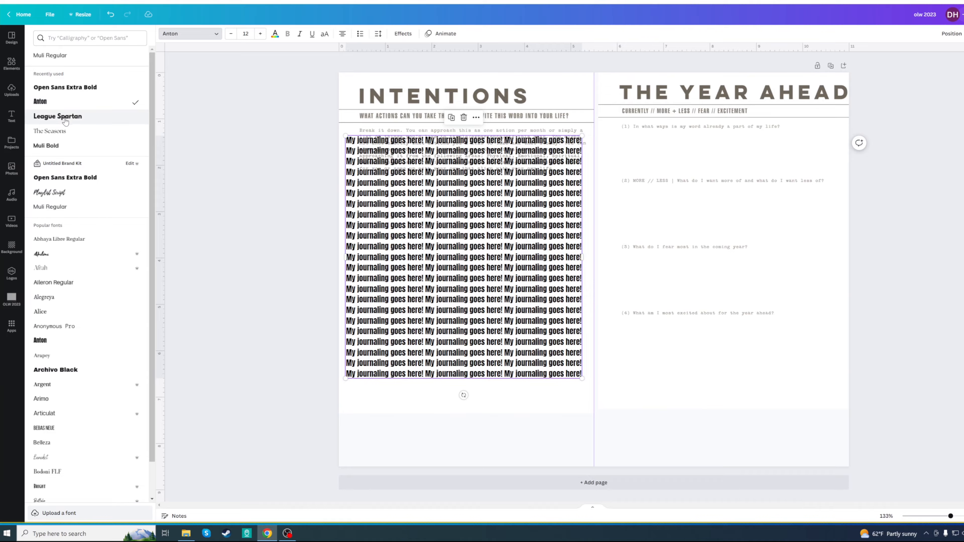
{"action": "left_click", "coordinate": [49, 131]}
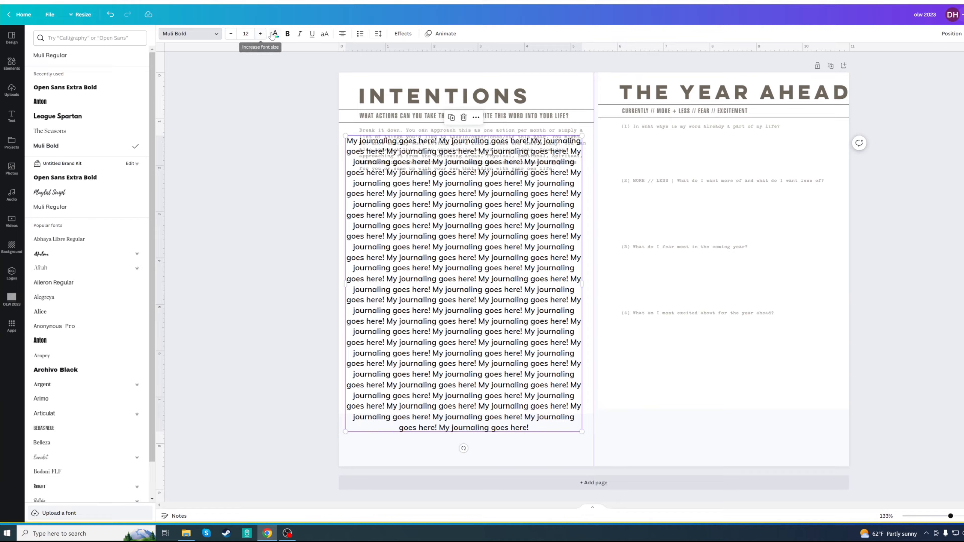
- Colour the journaling text a dark brown-grey from the card's Photo Colors palette
{"action": "left_click", "coordinate": [274, 34]}
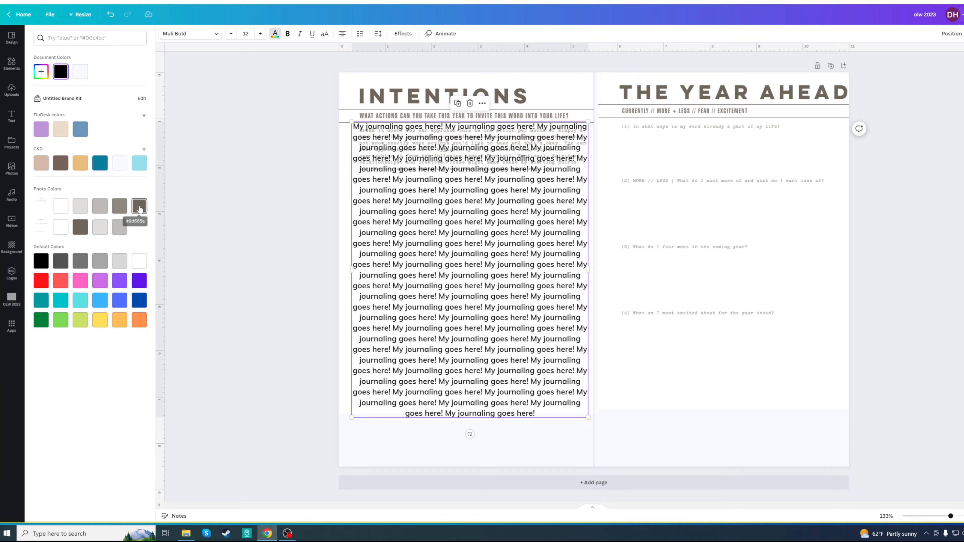
{"action": "left_click", "coordinate": [139, 206]}
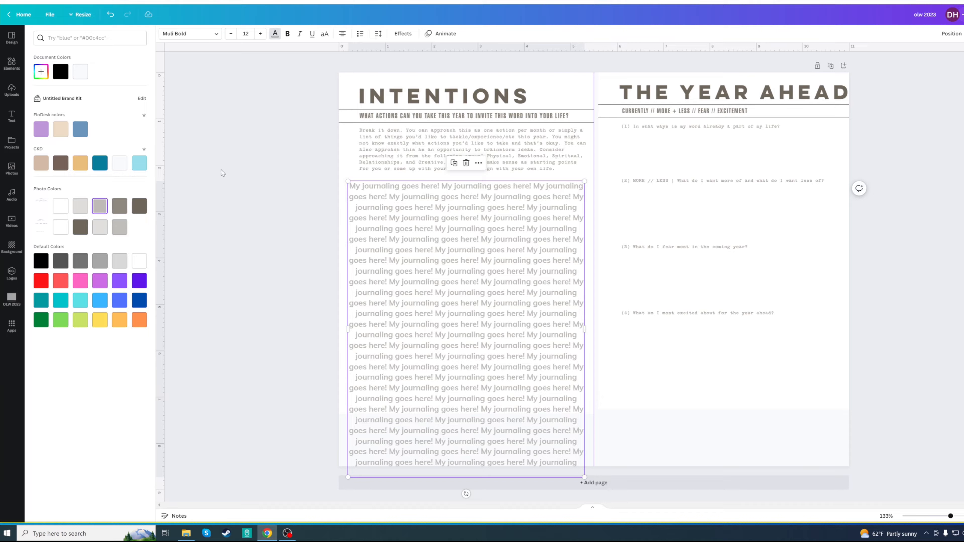
{"action": "mouse_move", "coordinate": [86, 238]}
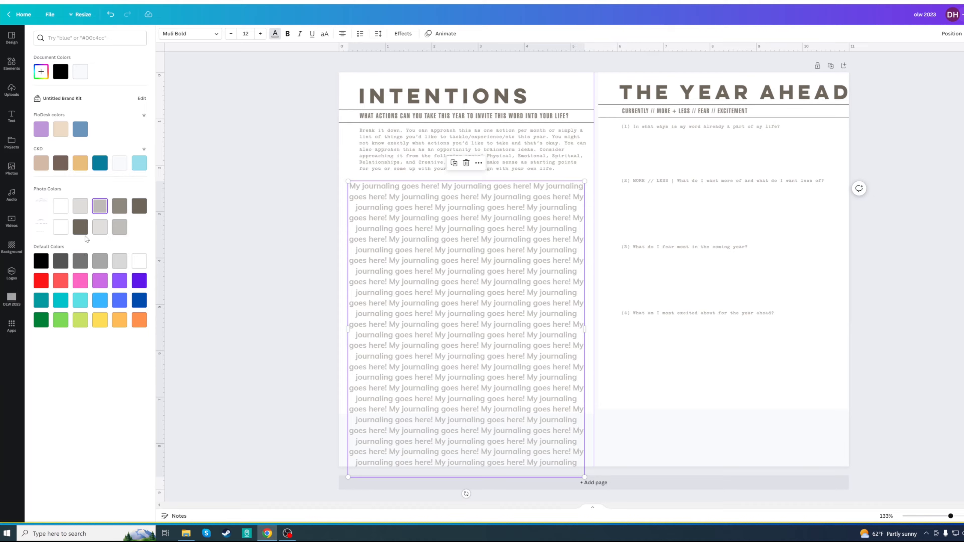
{"action": "left_click", "coordinate": [139, 206]}
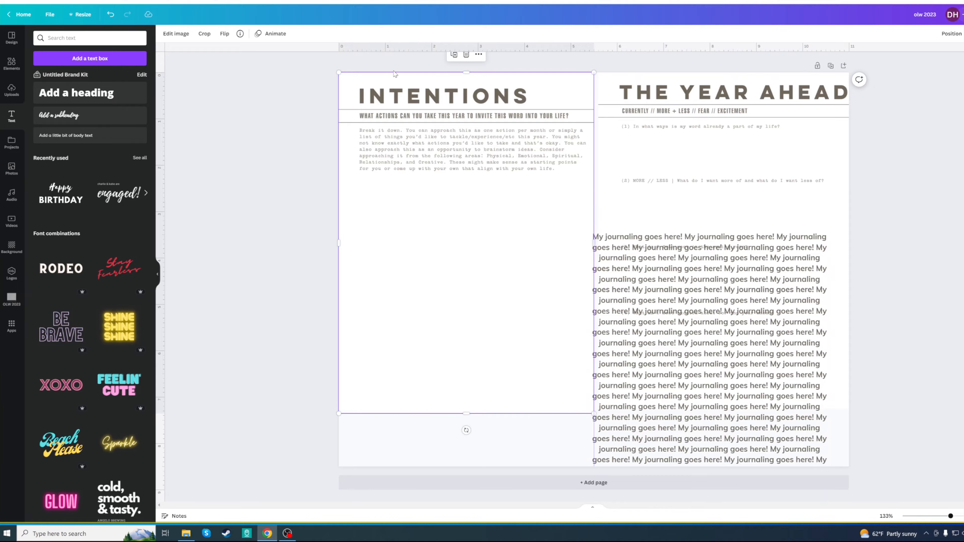
{"action": "mouse_move", "coordinate": [441, 298]}
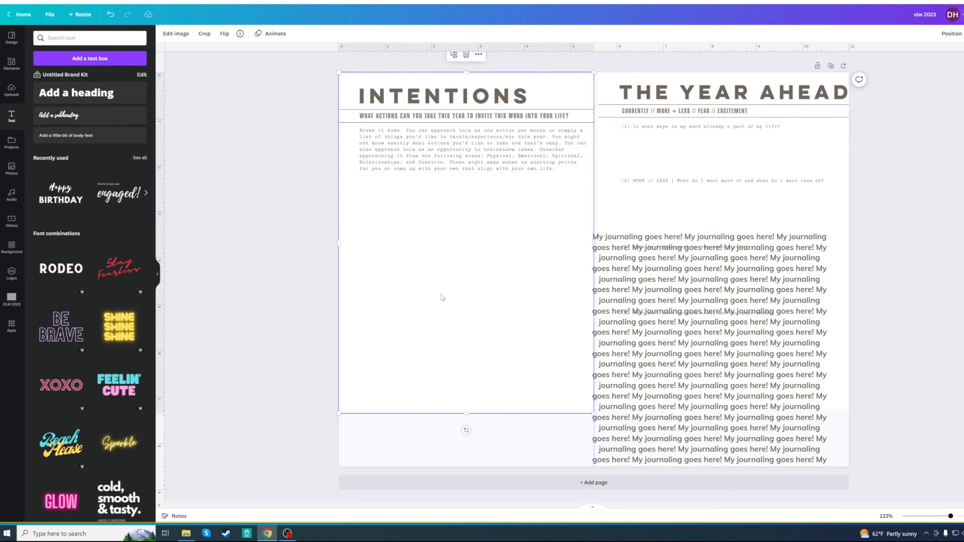
{"action": "mouse_move", "coordinate": [466, 415]}
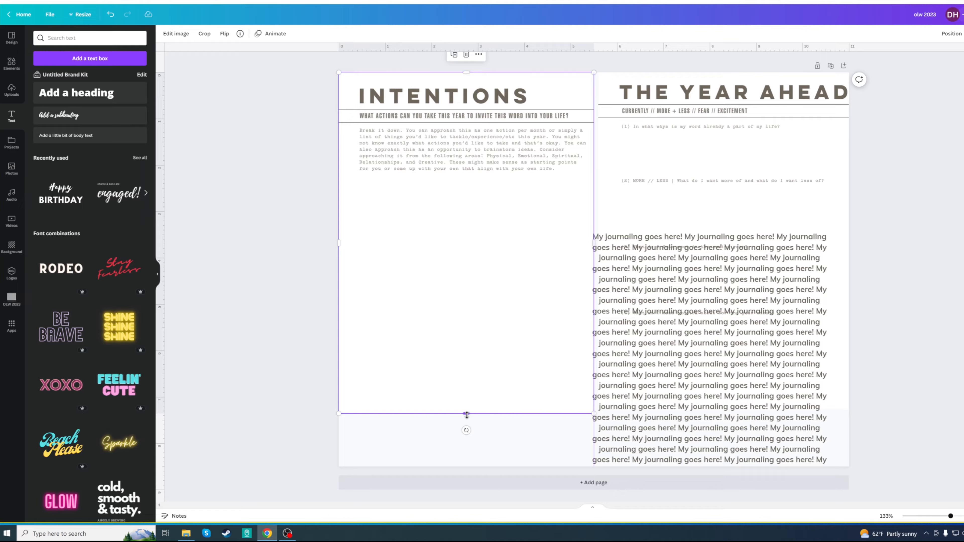
- Narrow the journaling text into a tall column beneath the Intentions prompt
{"action": "left_click_drag", "start_coordinate": [466, 415], "coordinate": [468, 271]}
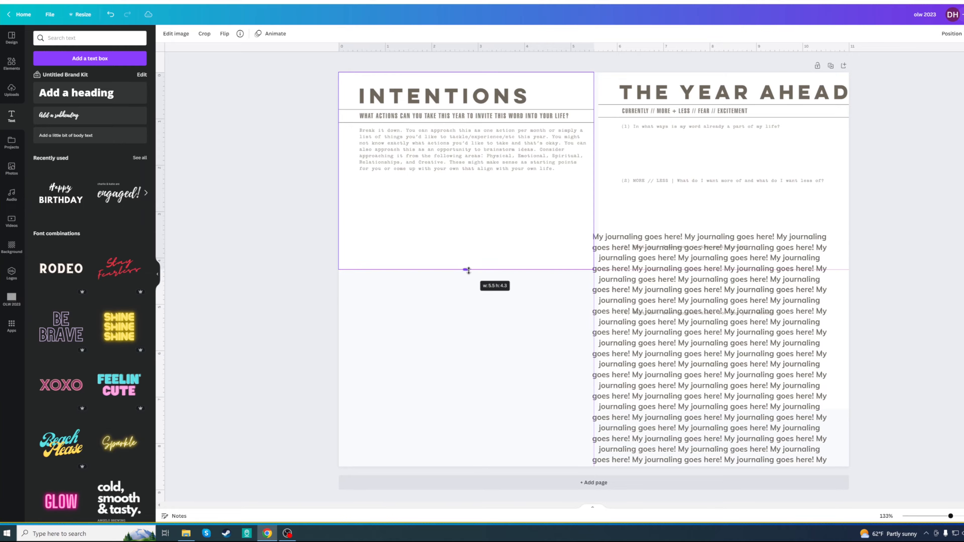
{"action": "left_click_drag", "start_coordinate": [467, 270], "coordinate": [466, 179]}
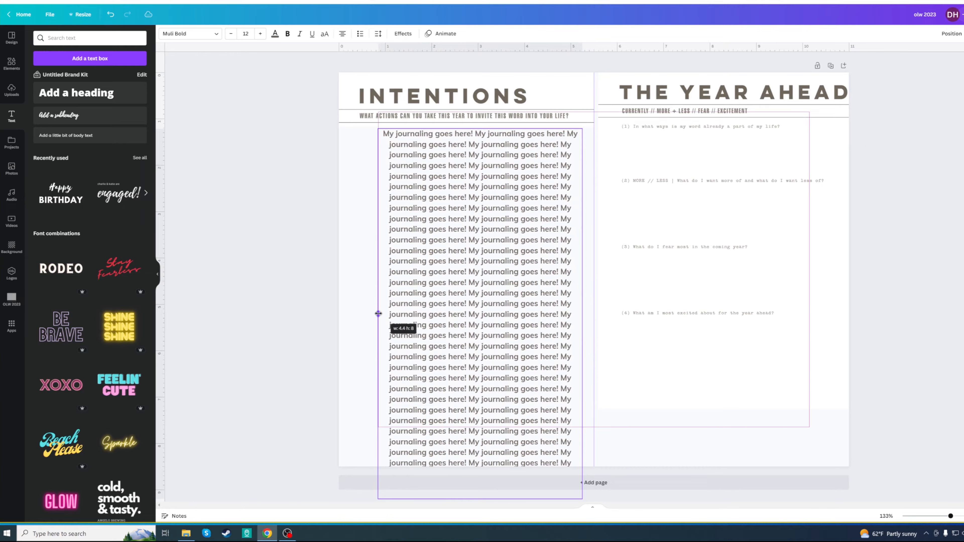
- Resize the journaling box, cycle alignment back to left, and settle it within the card
{"action": "left_click_drag", "start_coordinate": [378, 315], "coordinate": [374, 315]}
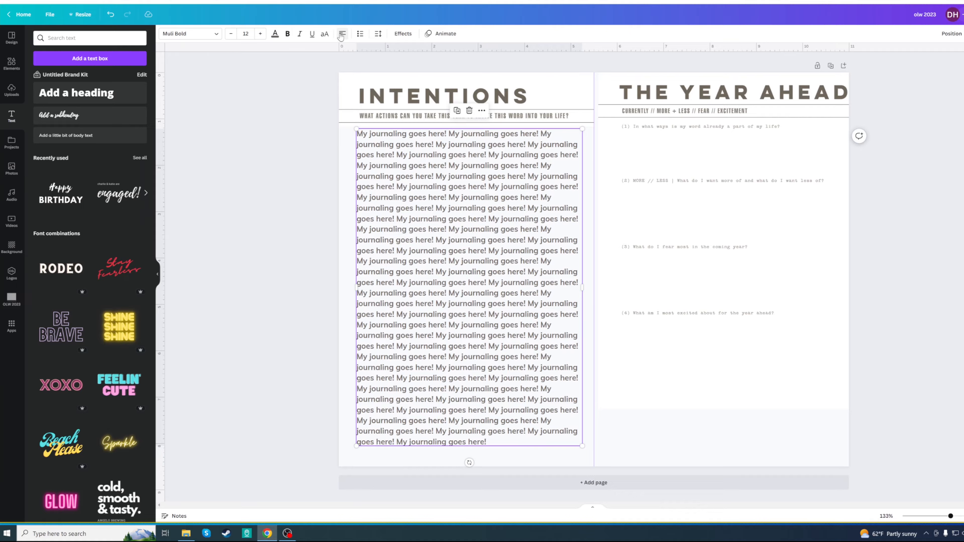
{"action": "left_click", "coordinate": [342, 33]}
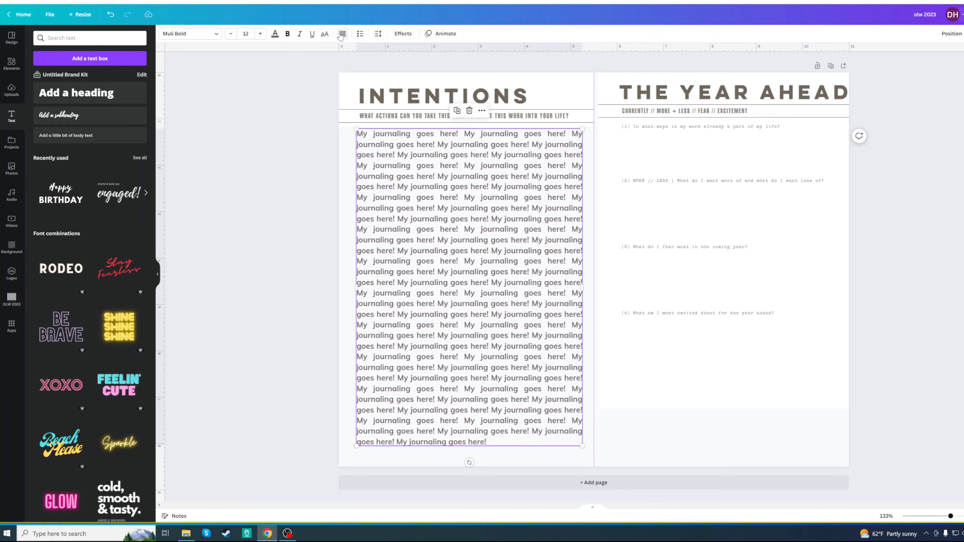
{"action": "left_click", "coordinate": [342, 34]}
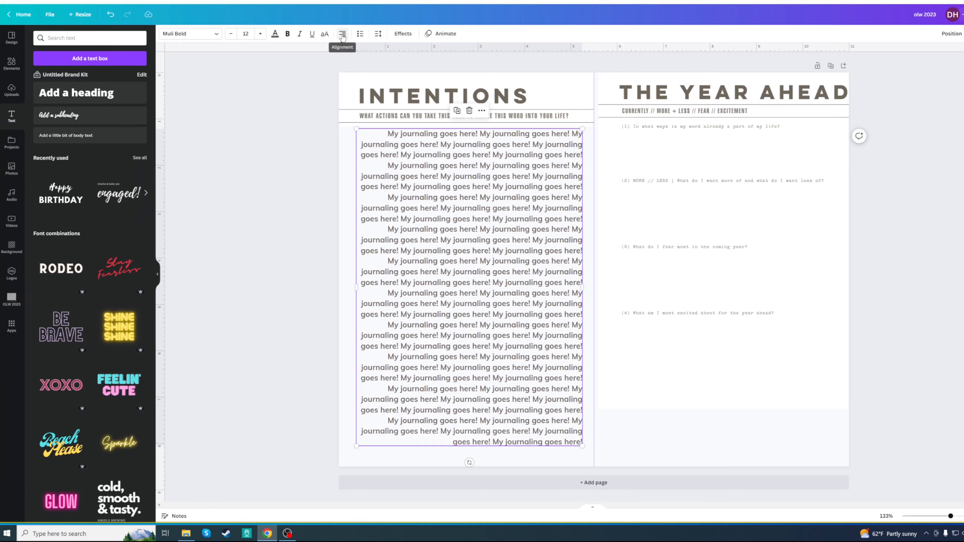
{"action": "left_click", "coordinate": [342, 33]}
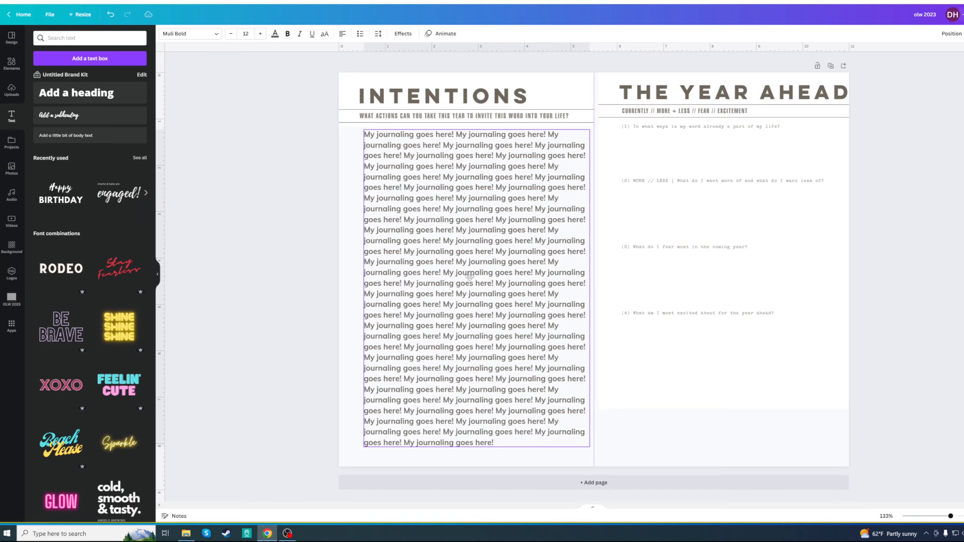
{"action": "left_click", "coordinate": [469, 276]}
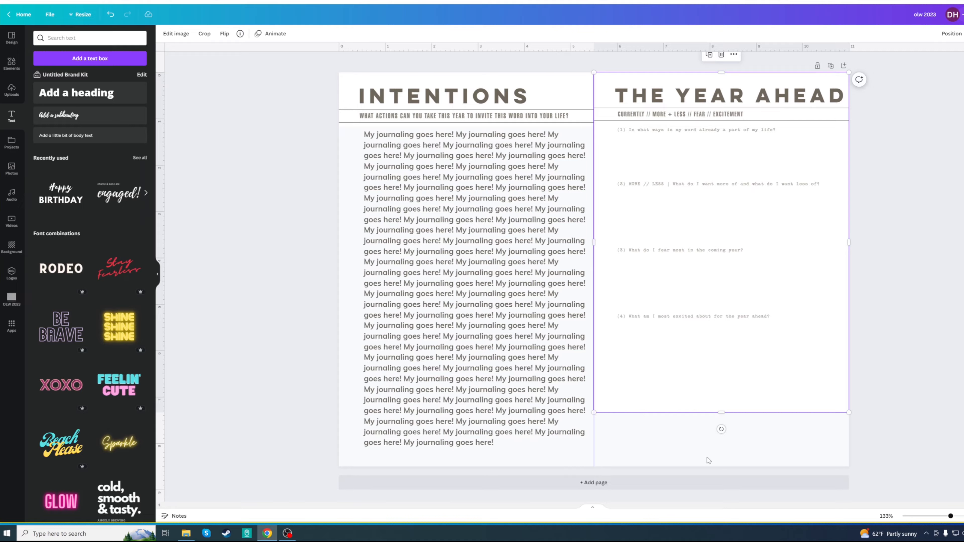
{"action": "mouse_move", "coordinate": [731, 268]}
{"action": "type", "text": "AOops too much to say o"}
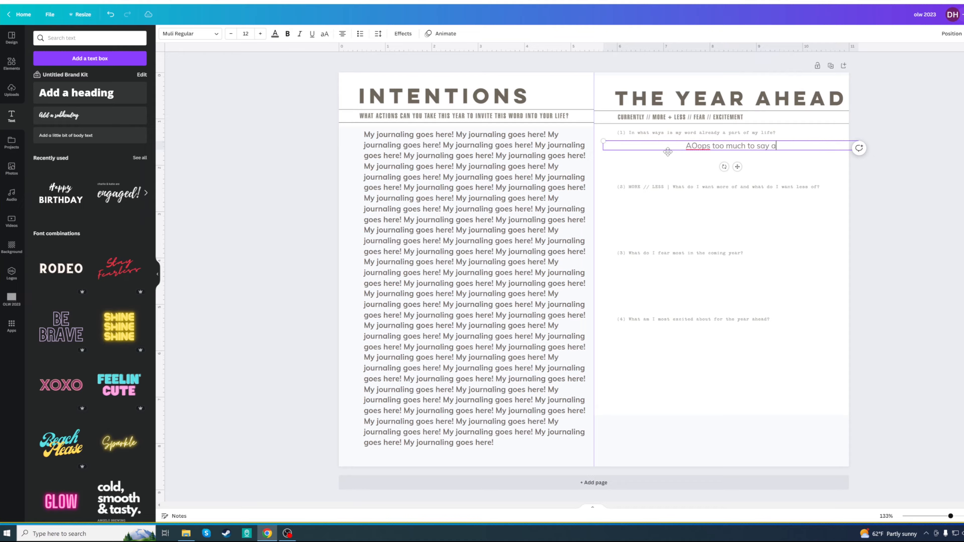
- Finish the placeholder sentence 'AOops too much to say about this!' under prompt (1) and leave editing
{"action": "type", "text": "about this! AOops too much to say about"}
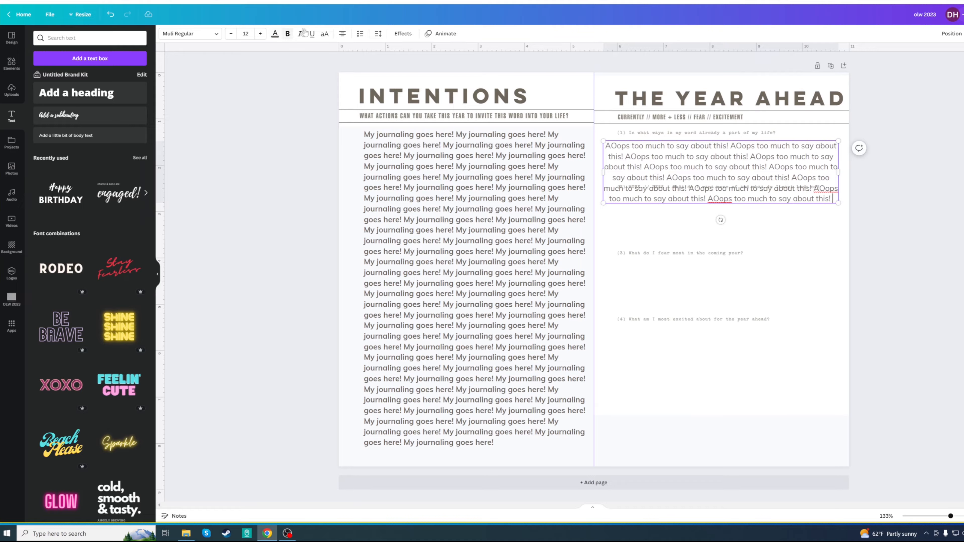
{"action": "left_click", "coordinate": [902, 192]}
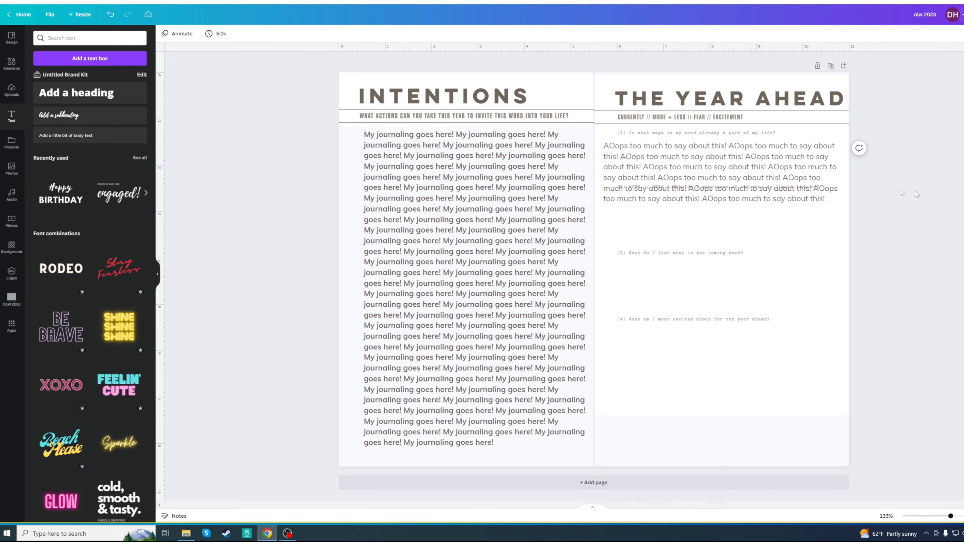
- Duplicate The Year Ahead card below the text and fill it with 'AOops too much to say about this!'
{"action": "left_click", "coordinate": [719, 172]}
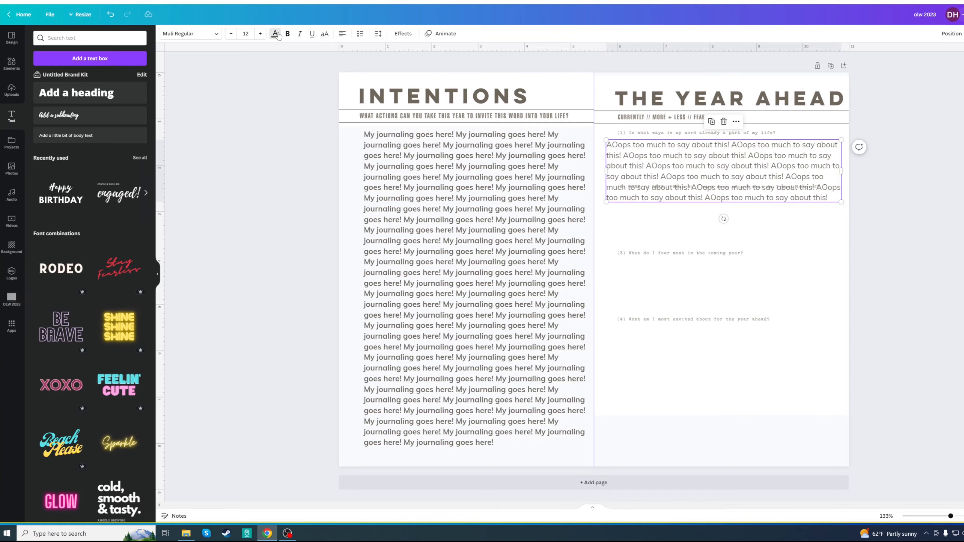
{"action": "left_click", "coordinate": [275, 34]}
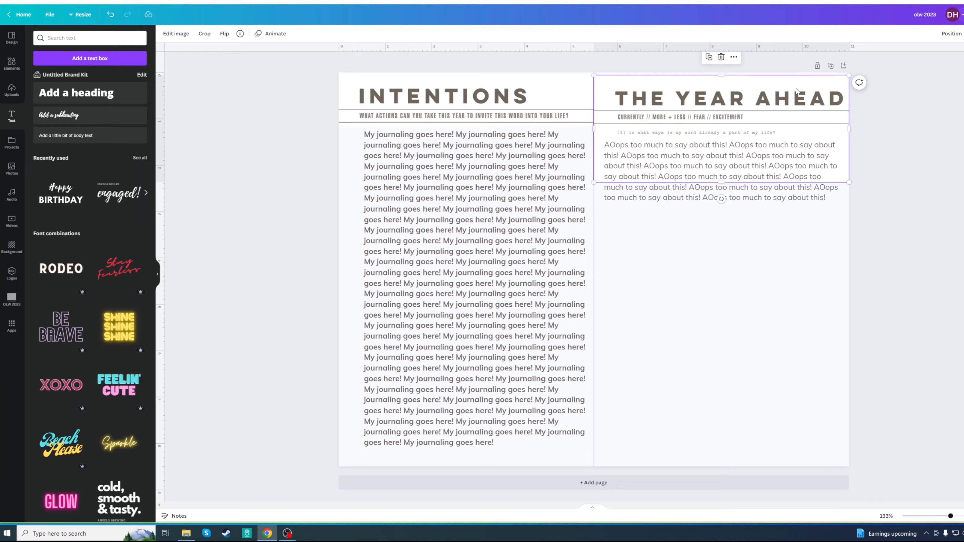
{"action": "left_click", "coordinate": [733, 58]}
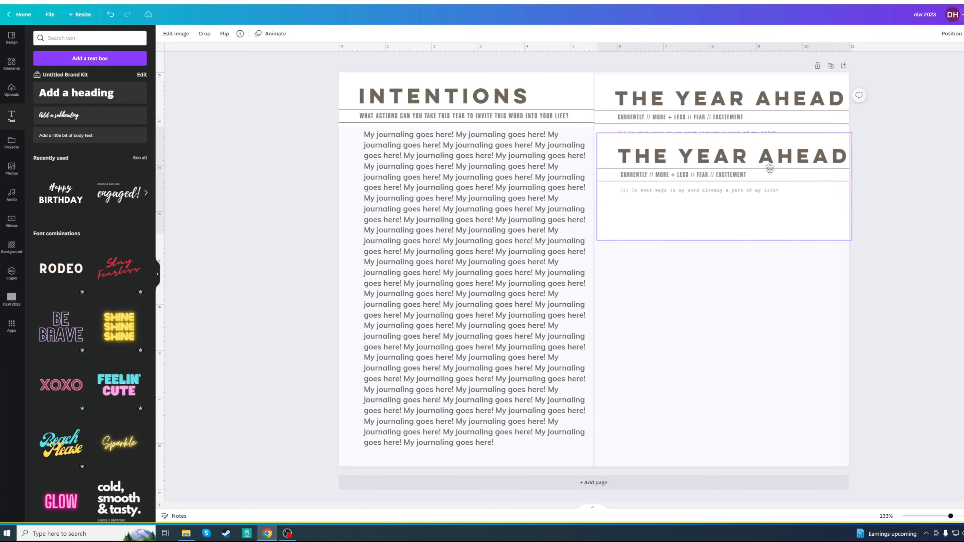
{"action": "type", "text": "AOops too much to say about this!"}
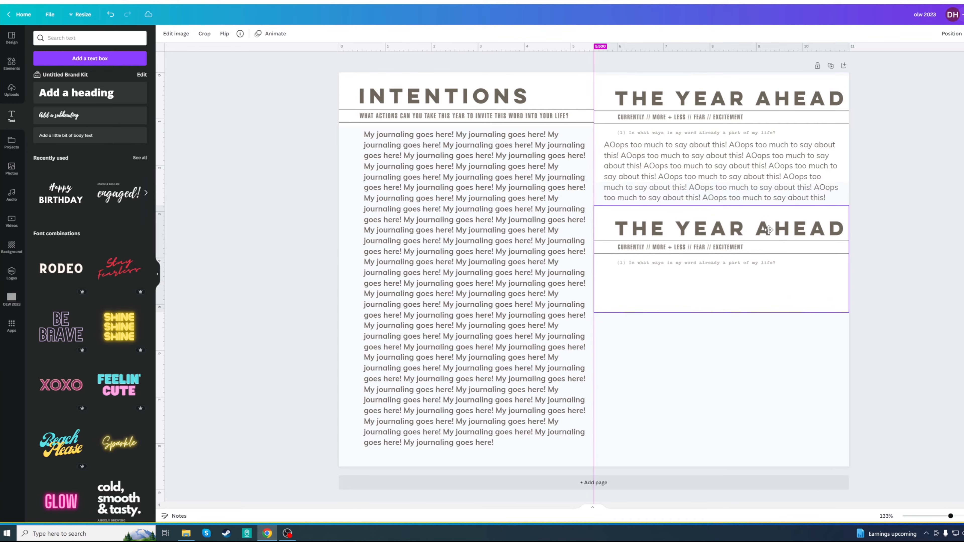